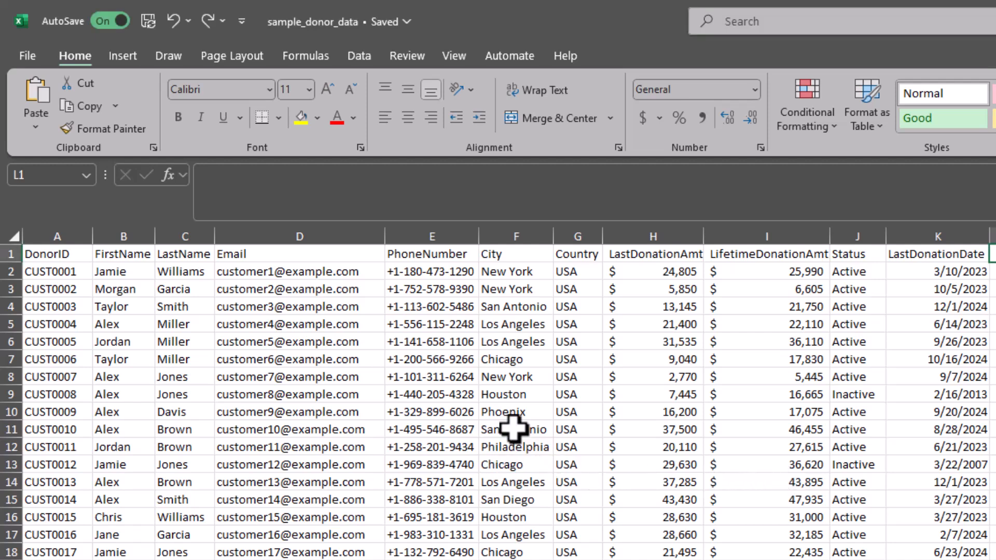
Select a cell inside the donor data in the sample_donor_data workbook
{"action": "left_click", "coordinate": [516, 430]}
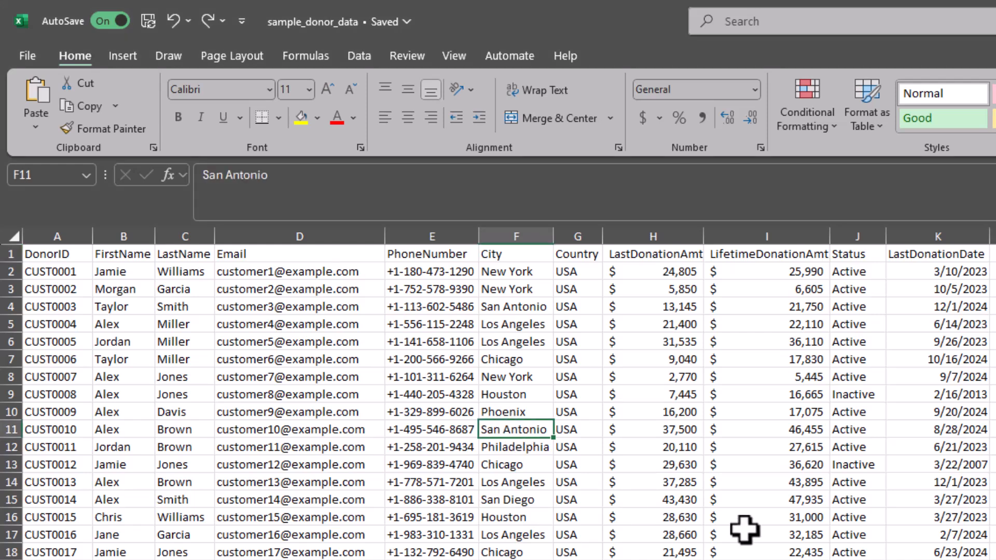
{"action": "mouse_move", "coordinate": [714, 516]}
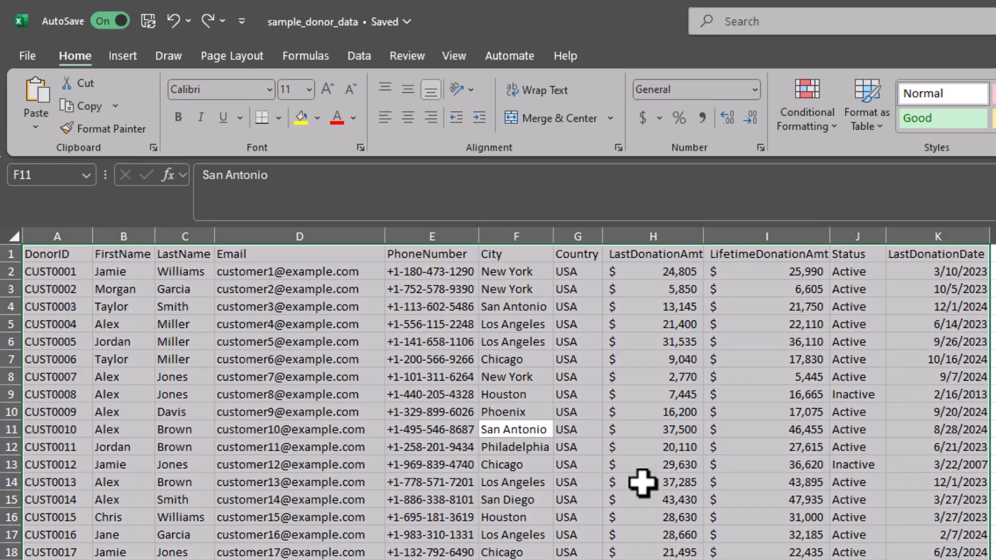
{"action": "mouse_move", "coordinate": [641, 470]}
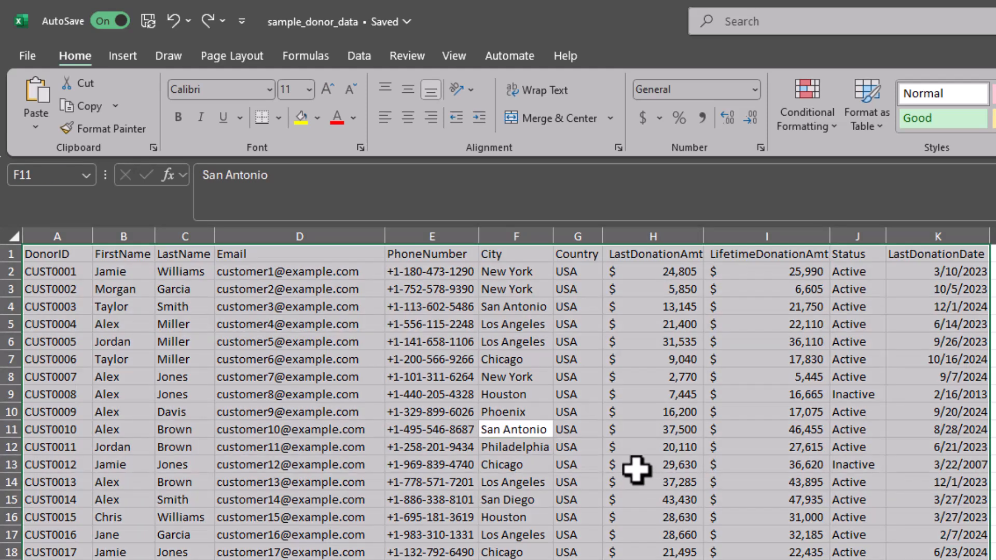
Convert the range $A$1:$K$1001 into an Excel table with headers
{"action": "left_click", "coordinate": [122, 55]}
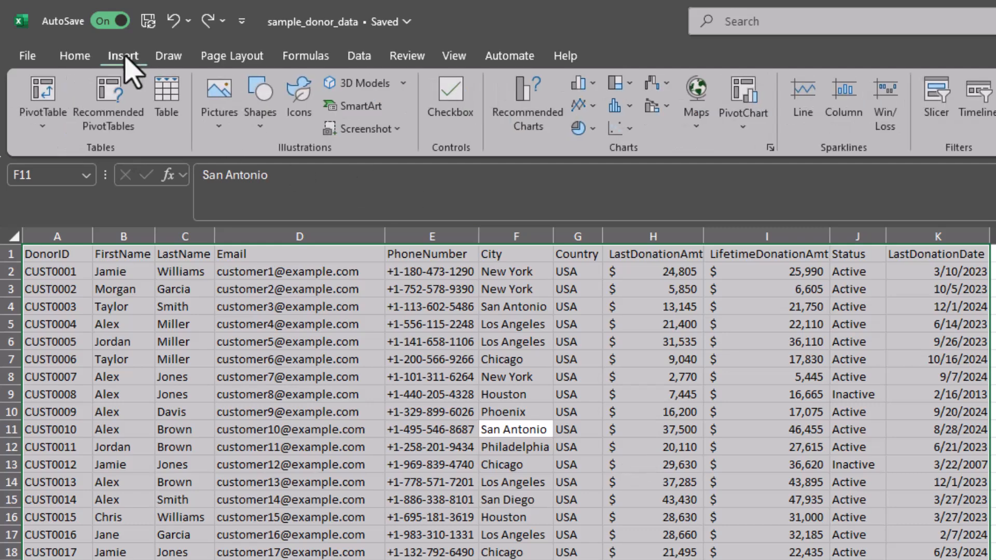
{"action": "left_click", "coordinate": [166, 95]}
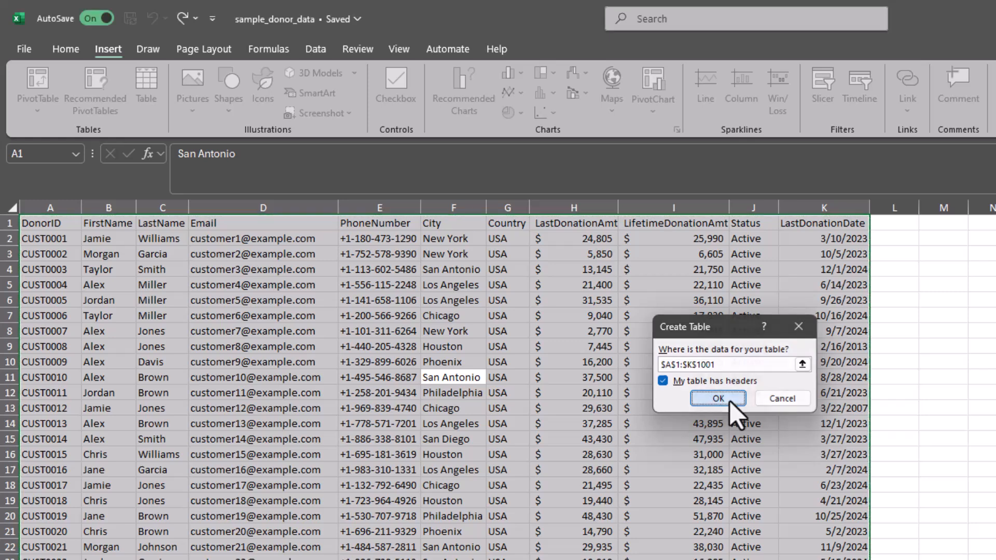
{"action": "left_click", "coordinate": [718, 398]}
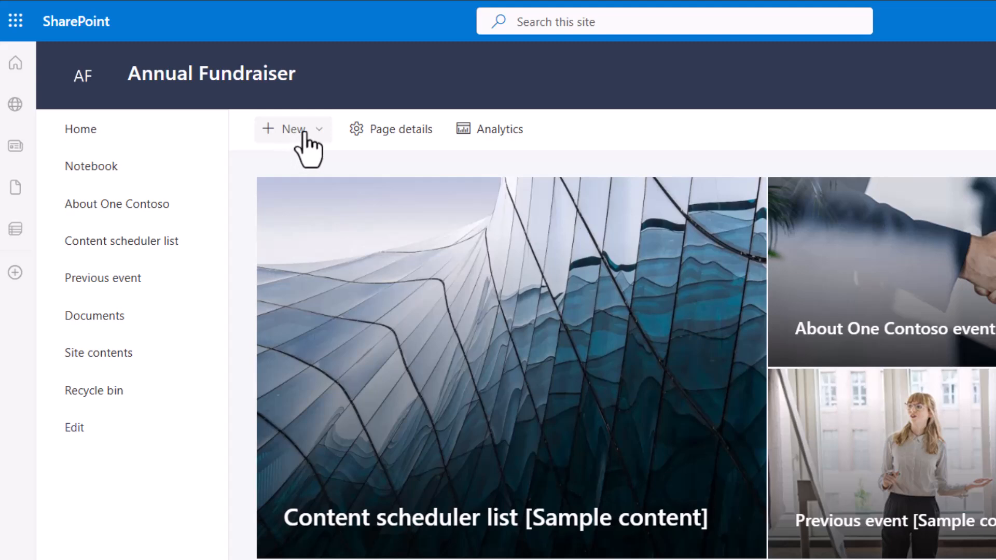
Begin a new list from the Annual Fundraiser home page's + New menu
{"action": "left_click", "coordinate": [290, 128]}
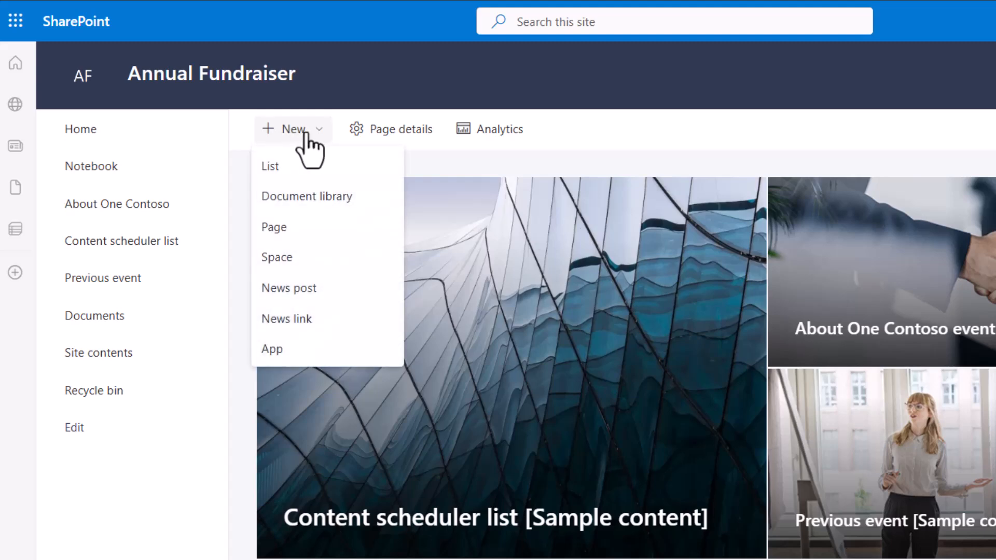
{"action": "mouse_move", "coordinate": [270, 166]}
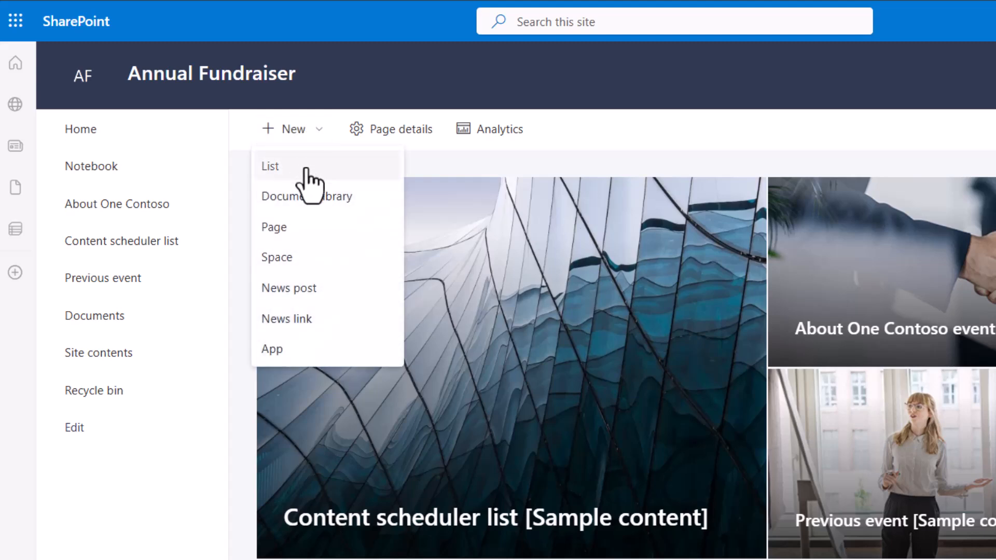
{"action": "left_click", "coordinate": [270, 166]}
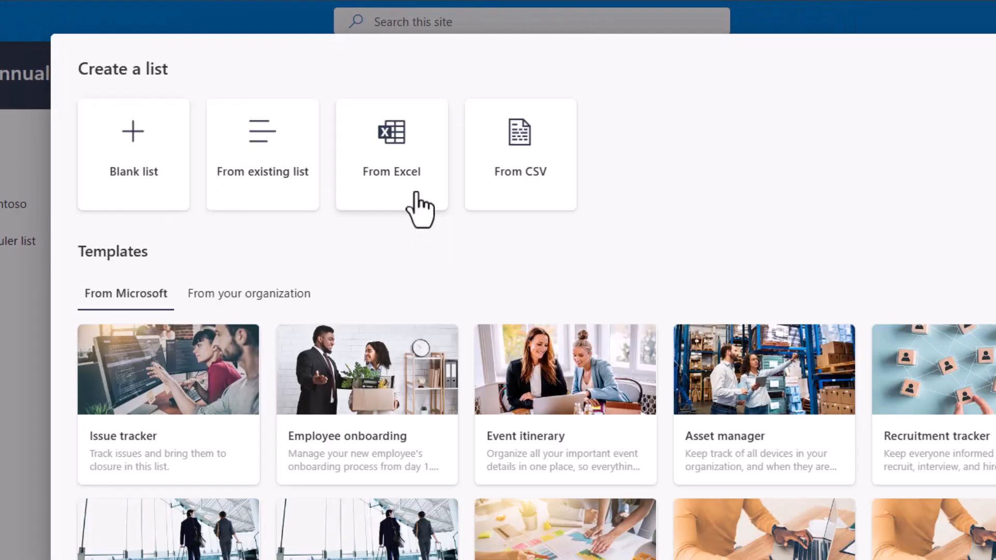
{"action": "mouse_move", "coordinate": [553, 216]}
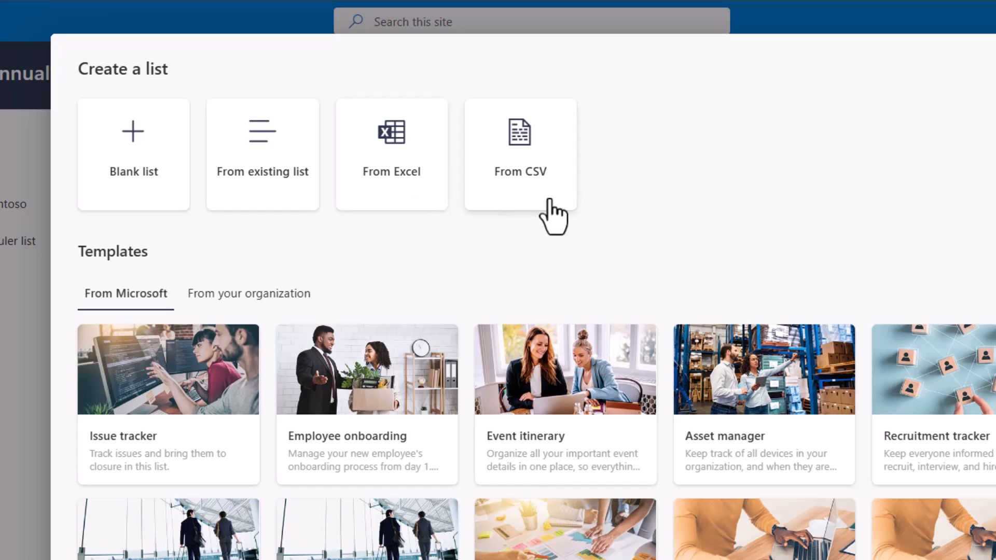
{"action": "mouse_move", "coordinate": [393, 204]}
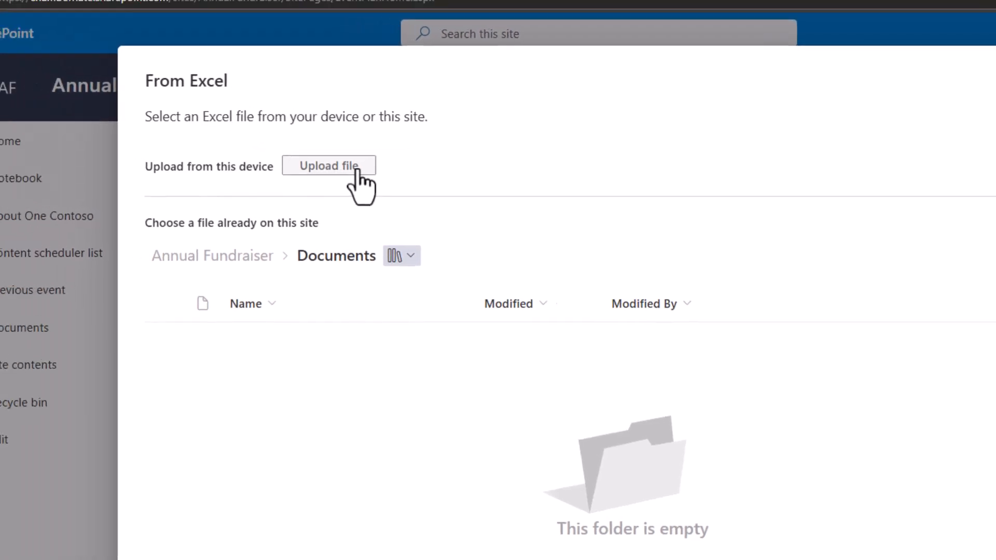
Upload the sample_donor_data workbook from Downloads as the list source
{"action": "left_click", "coordinate": [329, 166]}
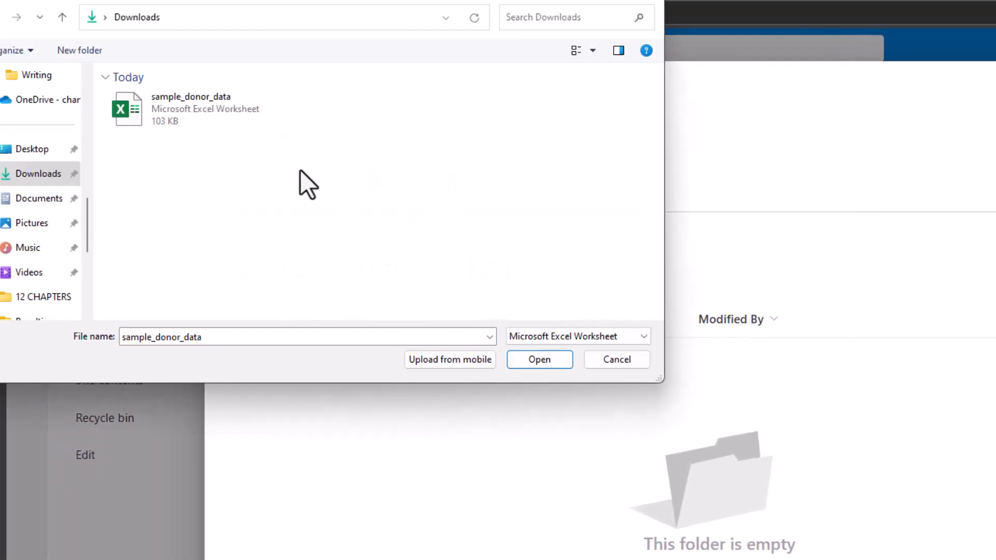
{"action": "left_click", "coordinate": [538, 360]}
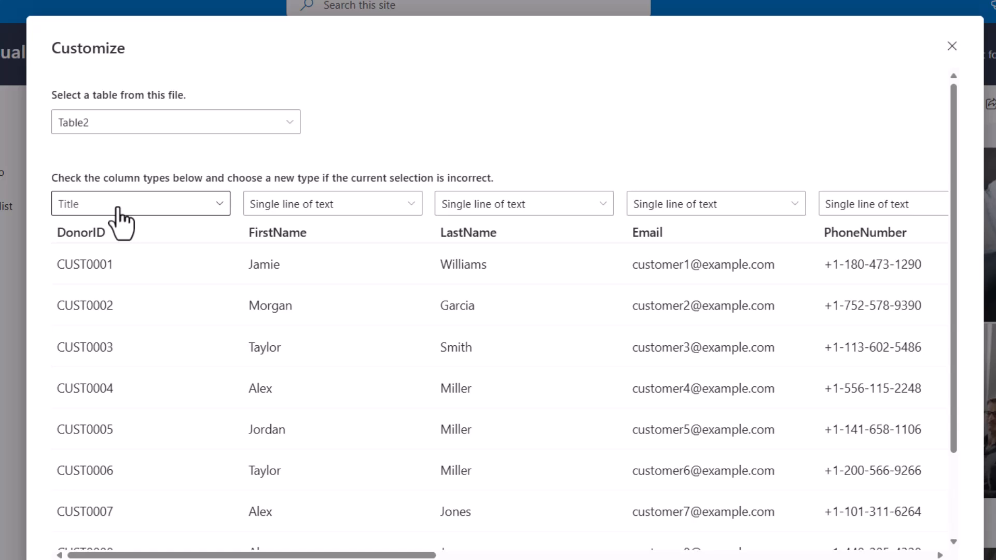
{"action": "mouse_move", "coordinate": [108, 219]}
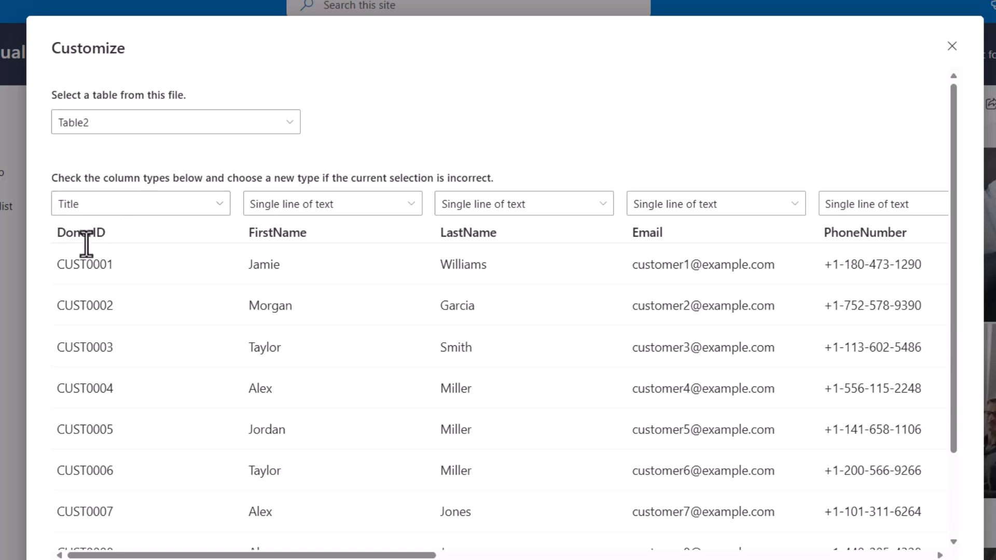
{"action": "mouse_move", "coordinate": [127, 209]}
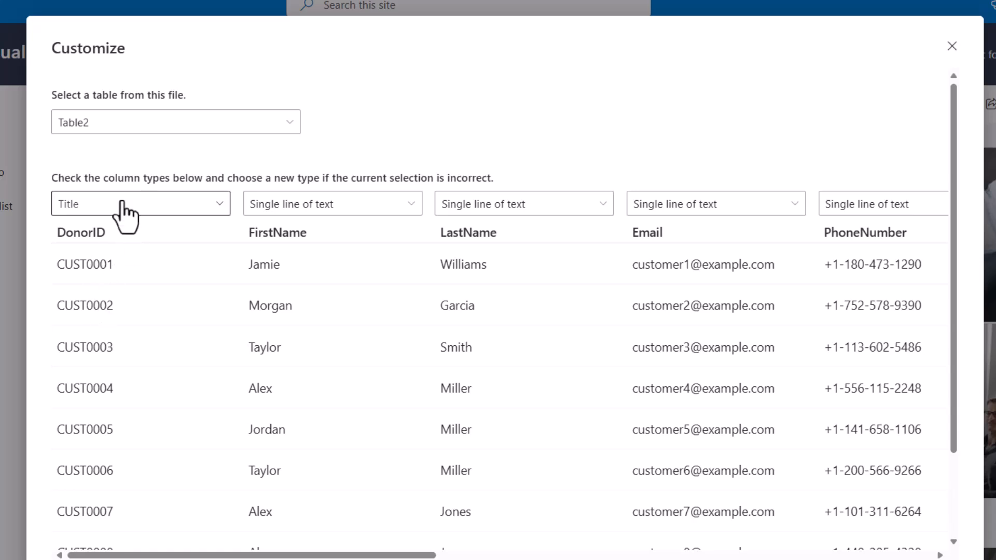
{"action": "mouse_move", "coordinate": [92, 218]}
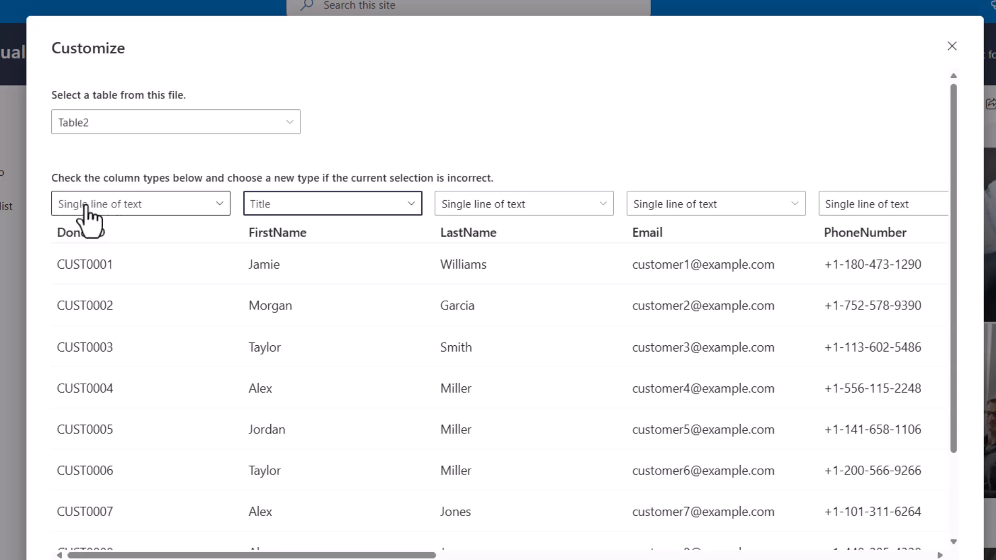
{"action": "mouse_move", "coordinate": [298, 228]}
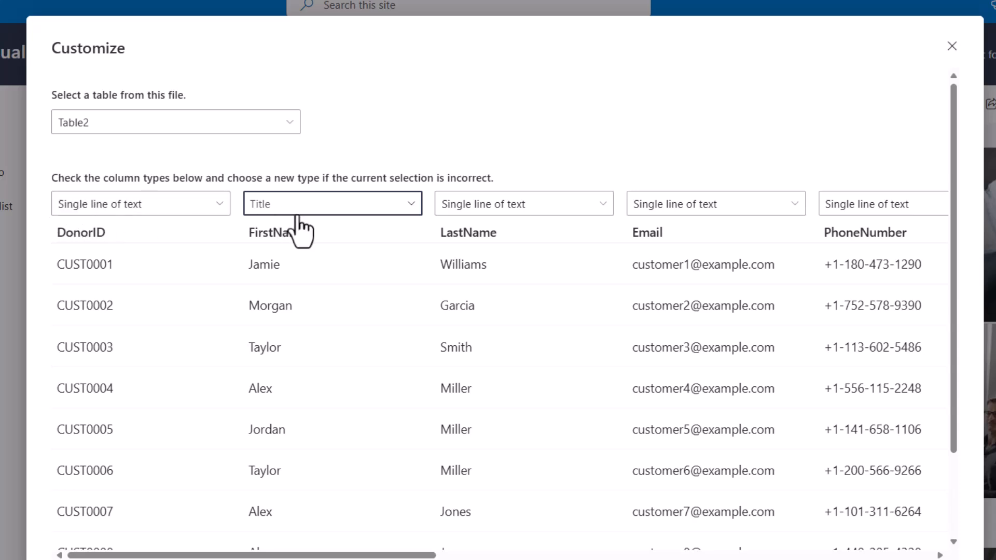
{"action": "mouse_move", "coordinate": [293, 225]}
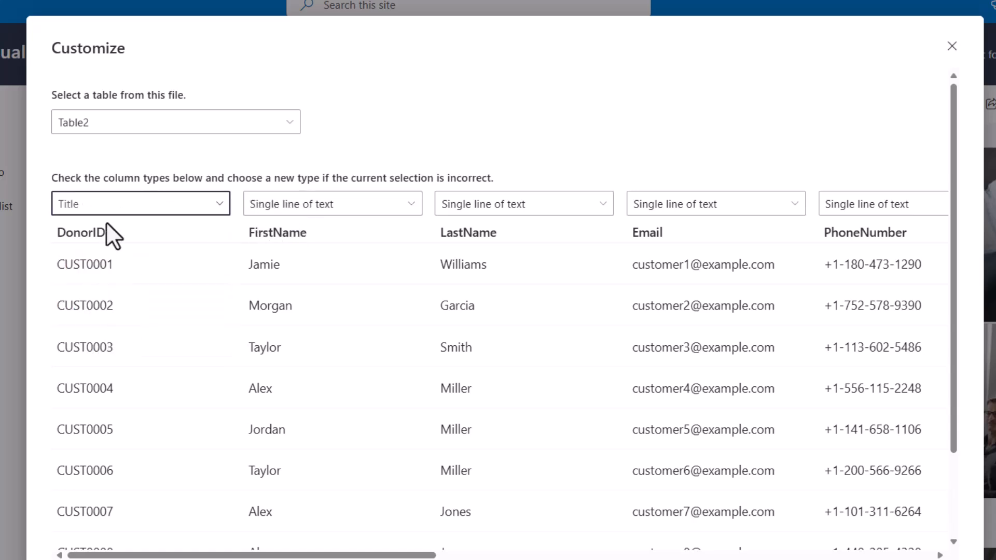
{"action": "mouse_move", "coordinate": [356, 228]}
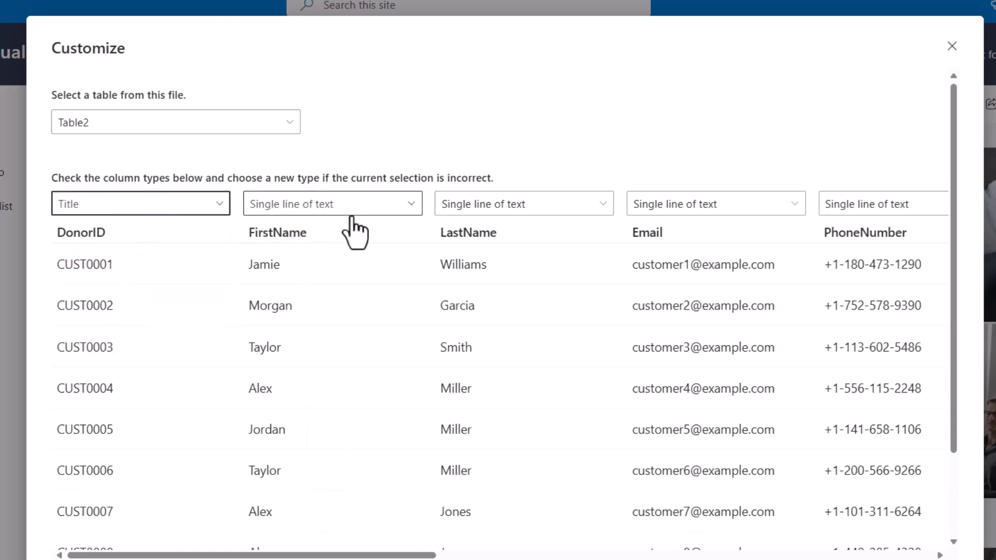
{"action": "mouse_move", "coordinate": [295, 225]}
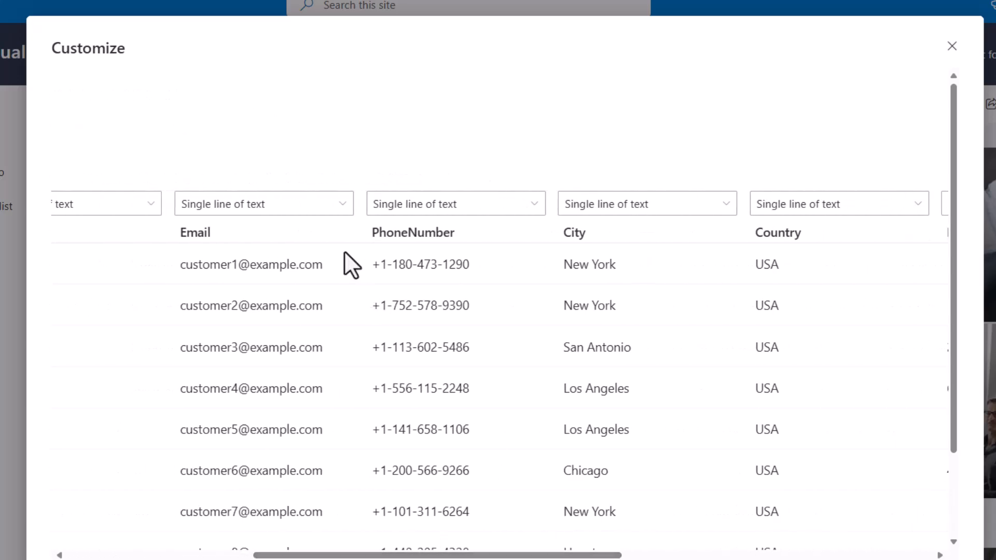
Make Country a Choice column and LastDonationAmt and LifetimeDonationAmt Currency columns
{"action": "scroll", "scroll_direction": "right", "scroll_amount": 3}
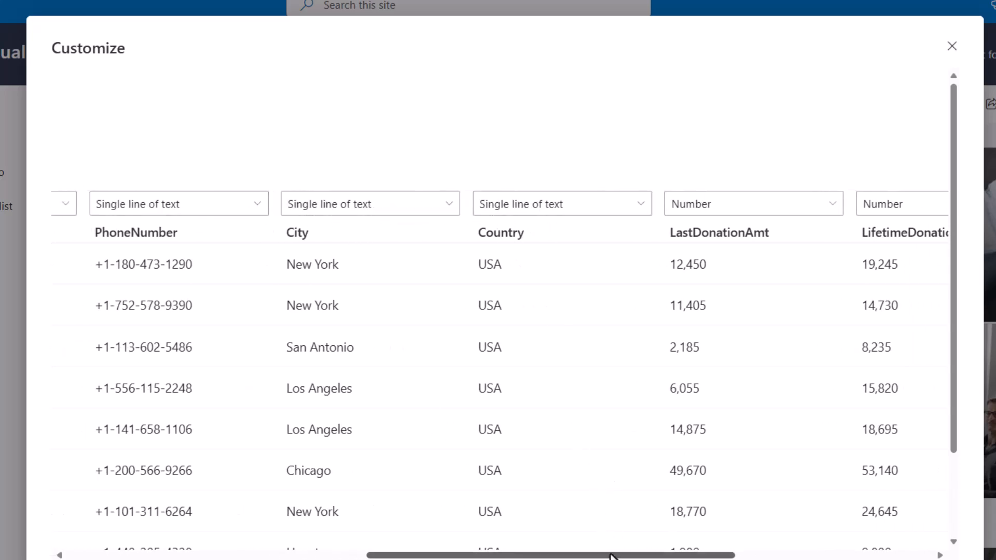
{"action": "left_click", "coordinate": [501, 203]}
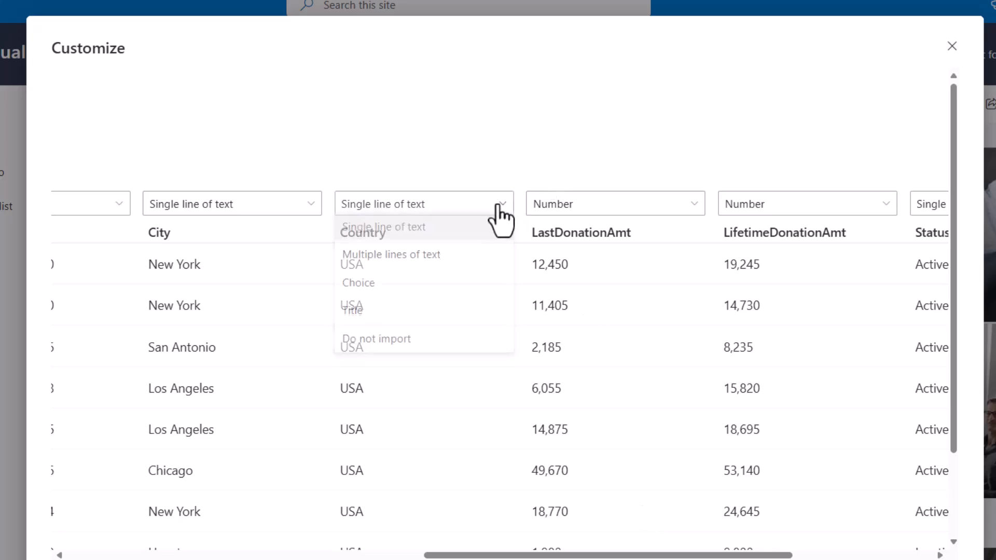
{"action": "left_click", "coordinate": [358, 282]}
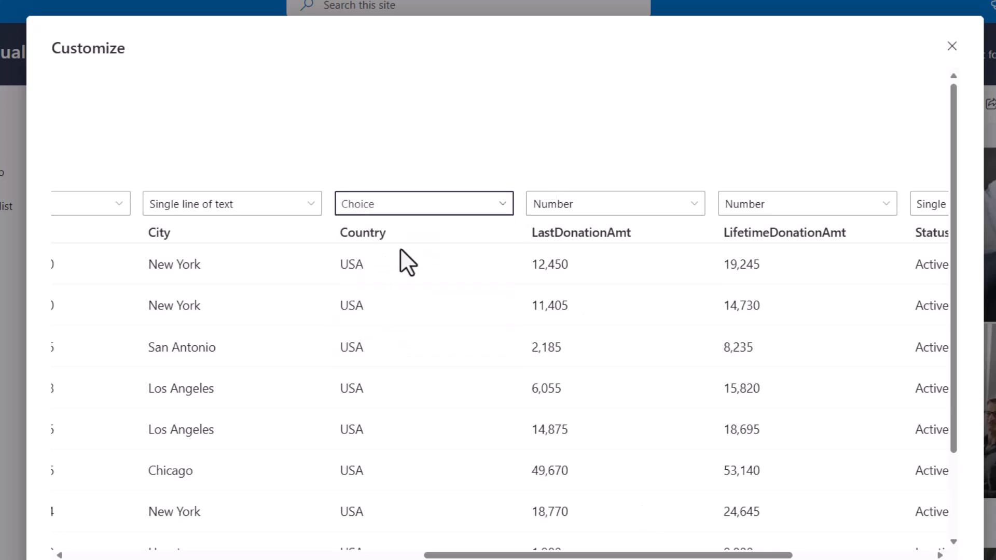
{"action": "mouse_move", "coordinate": [449, 251]}
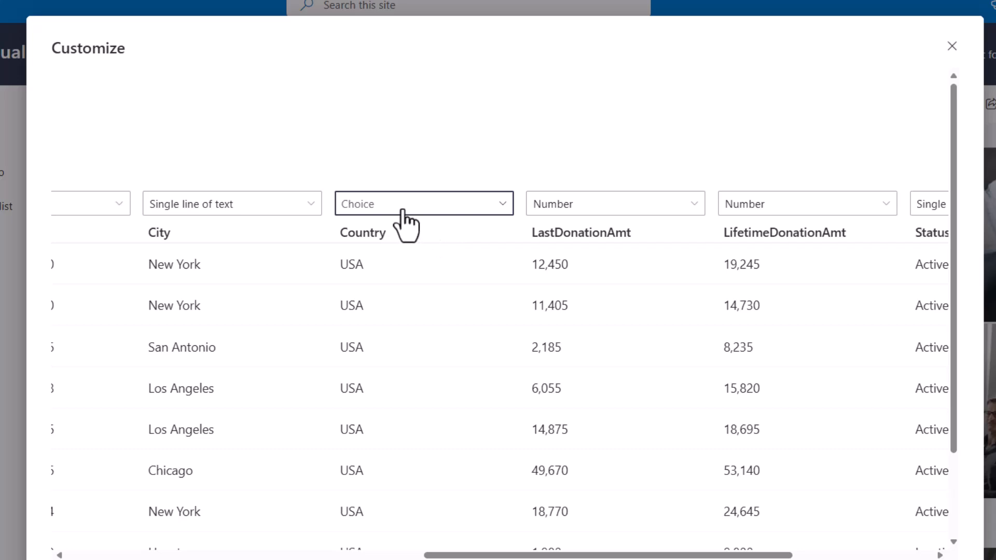
{"action": "scroll", "scroll_direction": "right", "scroll_amount": 3}
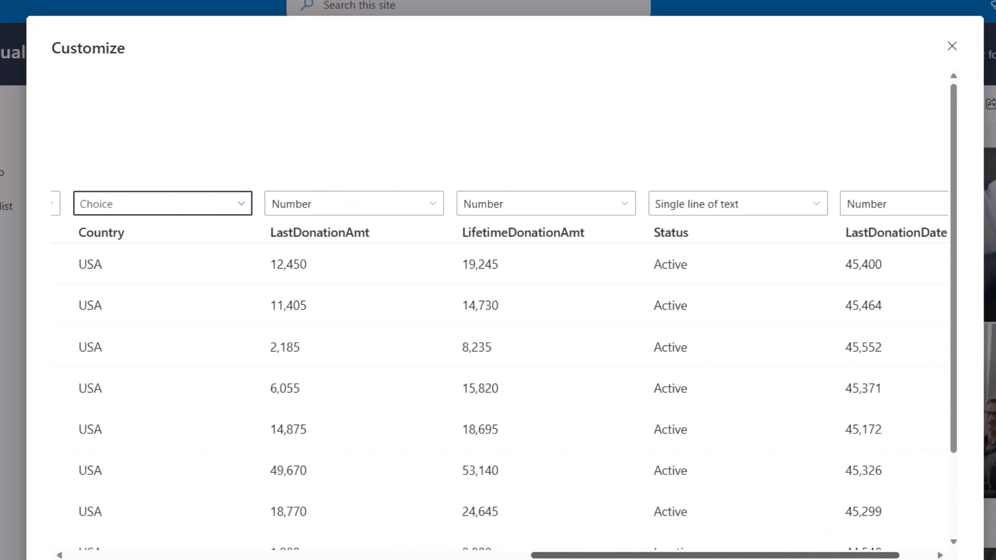
{"action": "mouse_move", "coordinate": [369, 216]}
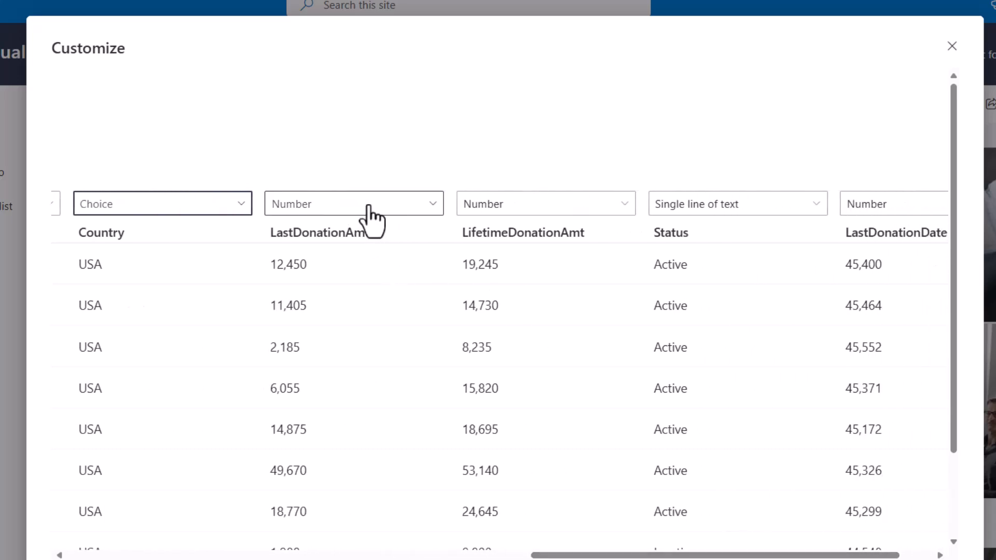
{"action": "left_click", "coordinate": [354, 204]}
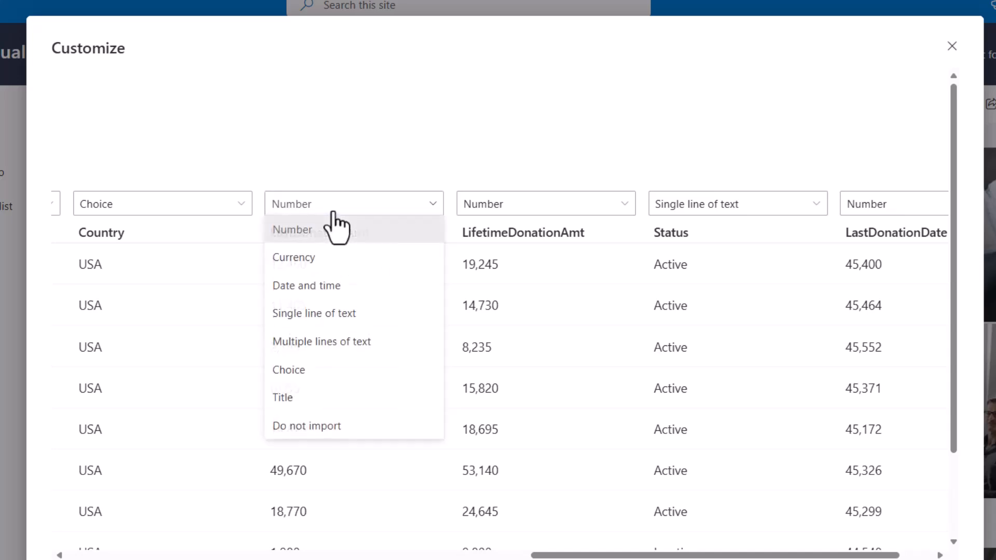
{"action": "left_click", "coordinate": [294, 257]}
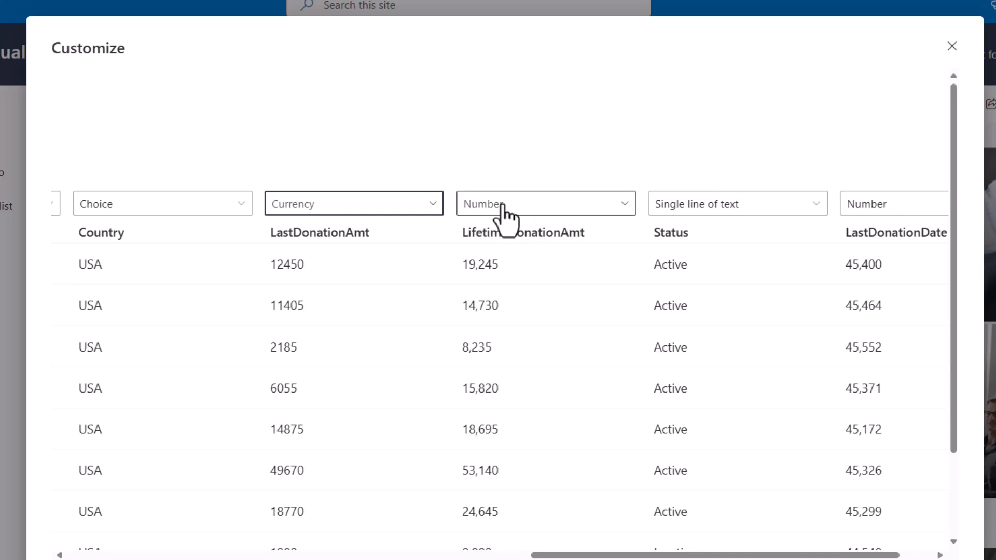
{"action": "left_click", "coordinate": [542, 203]}
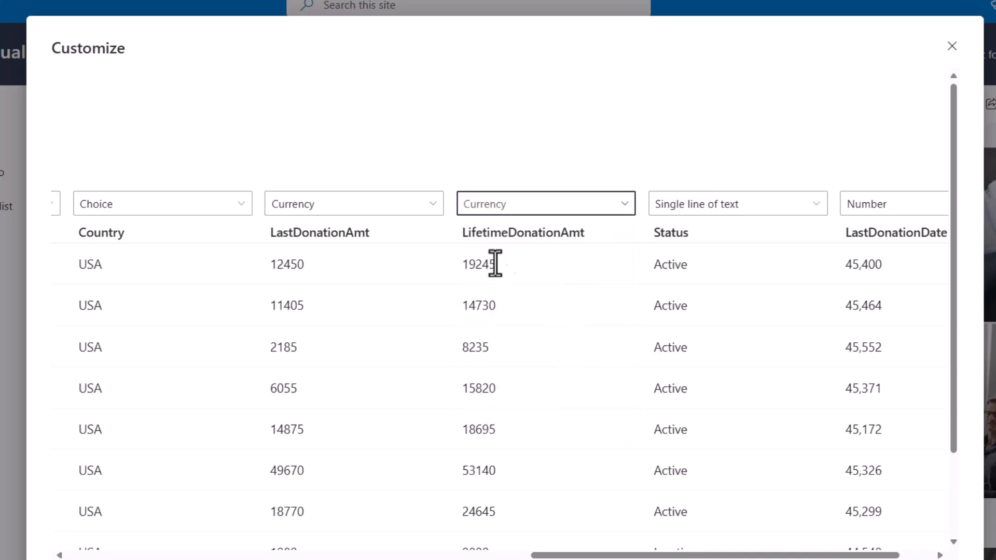
Make Status a Choice column and LastDonationDate a Date and time column
{"action": "scroll", "scroll_direction": "right", "scroll_amount": 3}
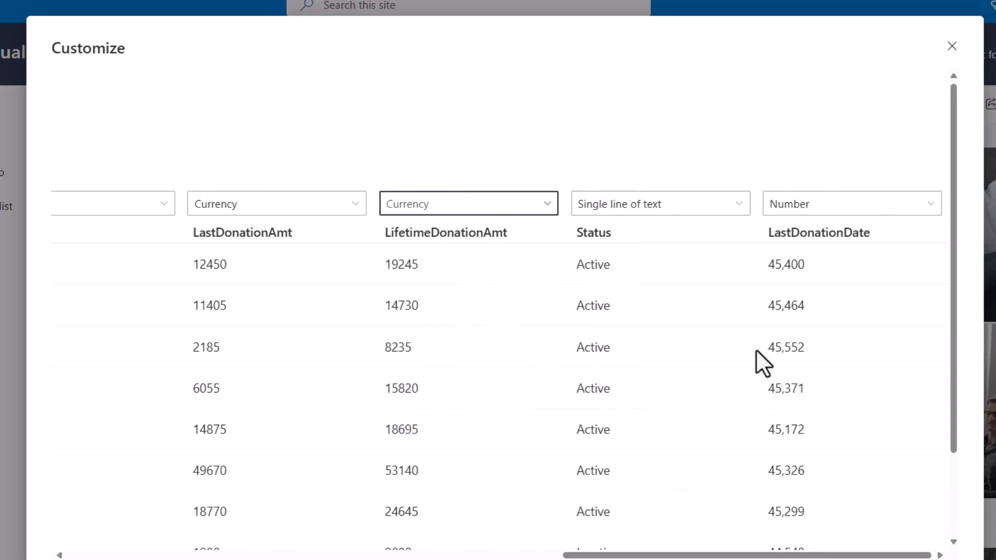
{"action": "scroll", "scroll_direction": "down", "scroll_amount": 3}
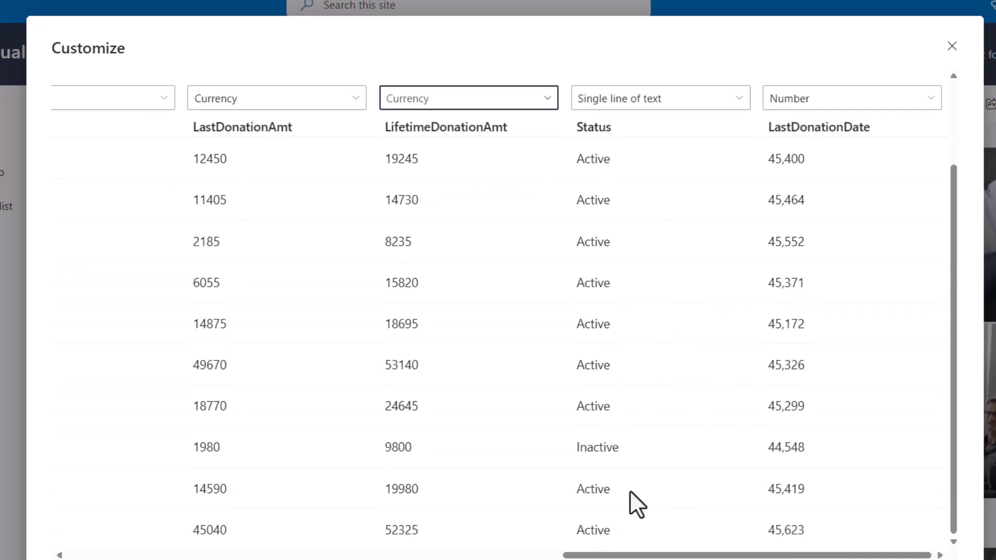
{"action": "left_click", "coordinate": [660, 97]}
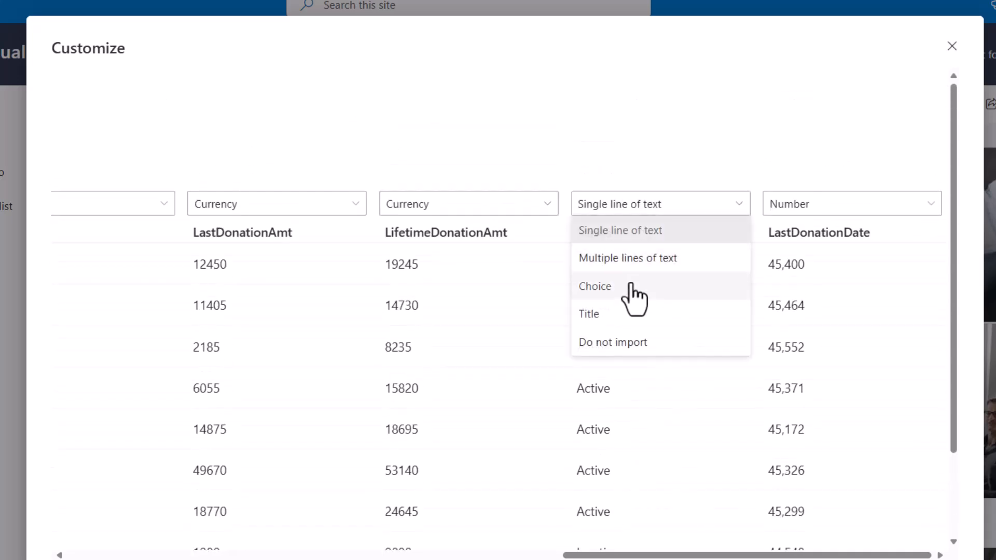
{"action": "left_click", "coordinate": [595, 286]}
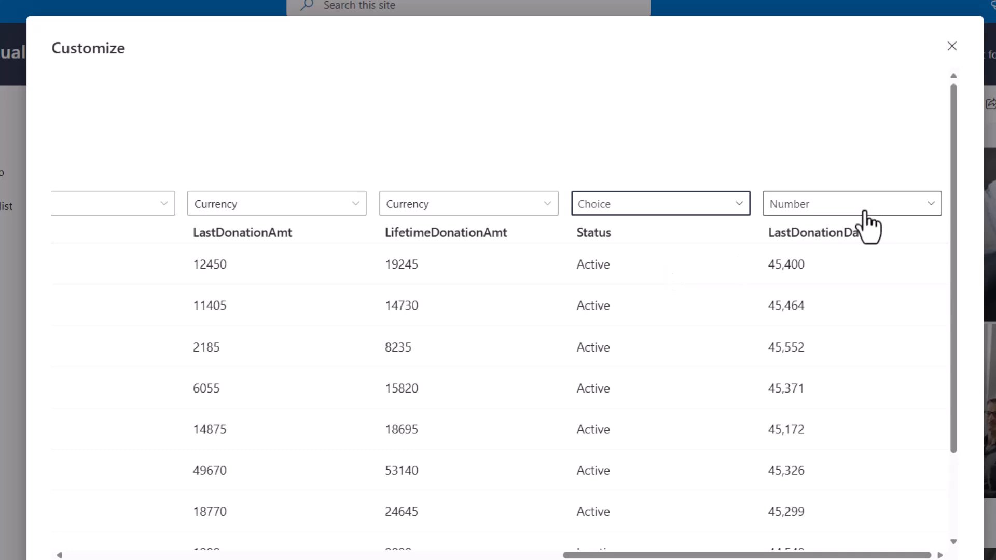
{"action": "left_click", "coordinate": [851, 204]}
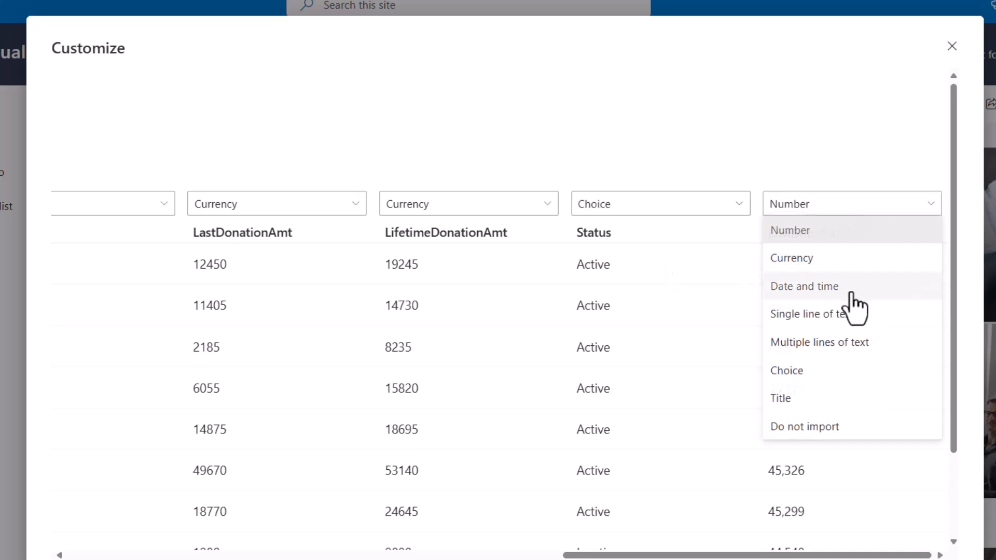
{"action": "left_click", "coordinate": [805, 286]}
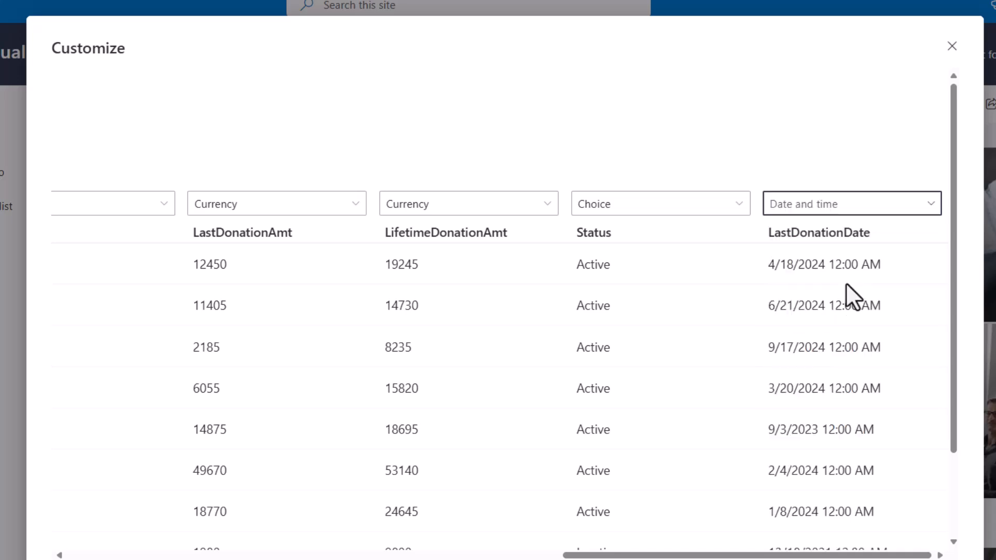
{"action": "scroll", "scroll_direction": "down", "scroll_amount": 3}
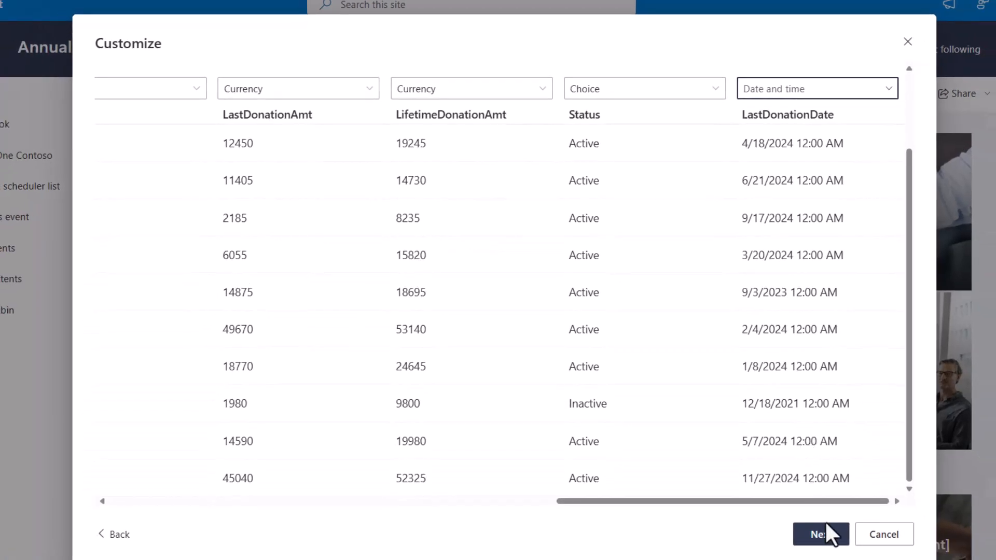
{"action": "mouse_move", "coordinate": [644, 89]}
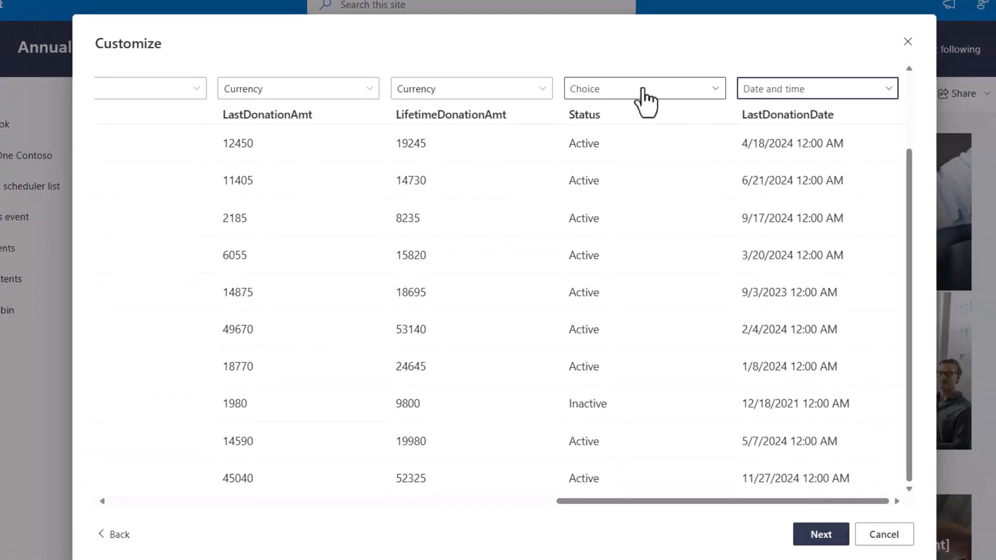
{"action": "mouse_move", "coordinate": [164, 141]}
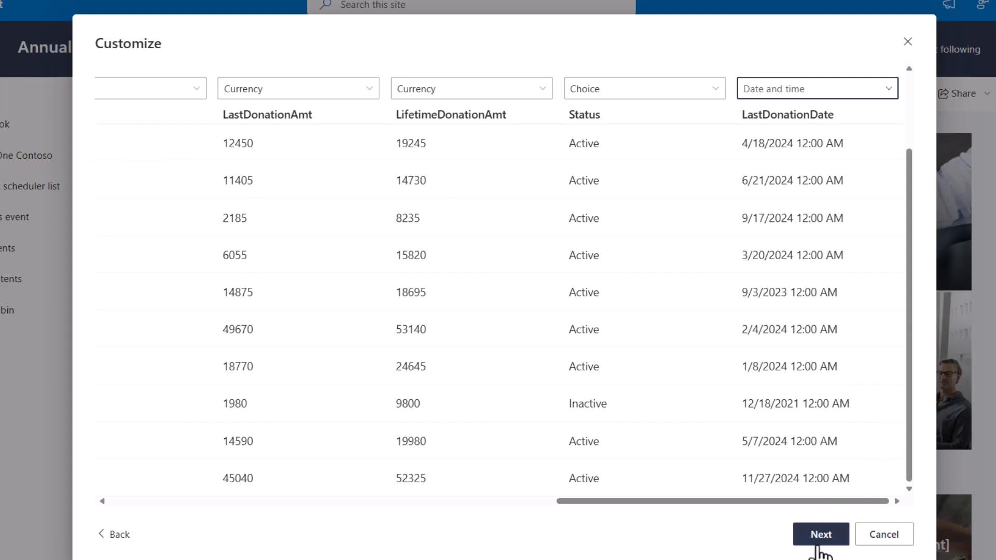
Name the new list 'Donor Data' and create it
{"action": "left_click", "coordinate": [820, 534]}
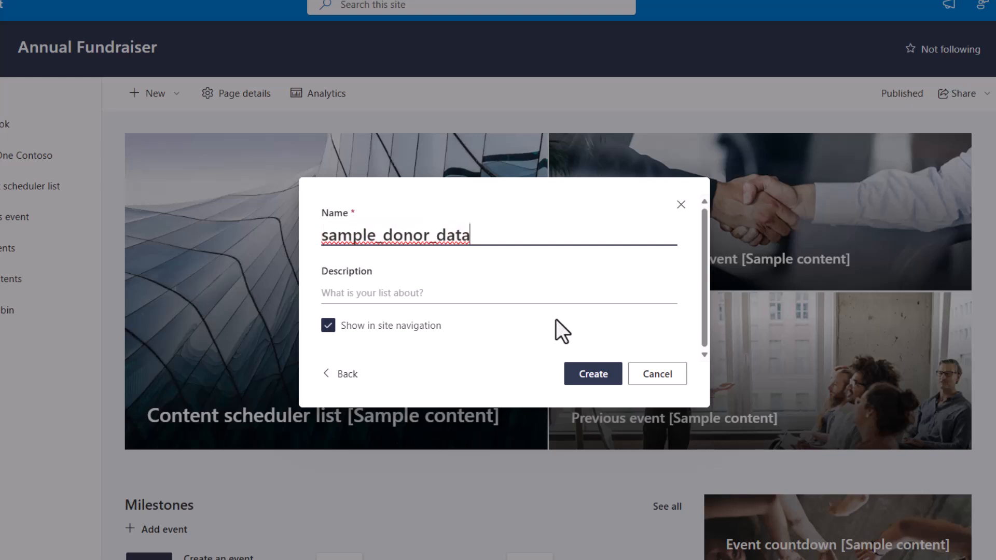
{"action": "type", "text": "Donor D"}
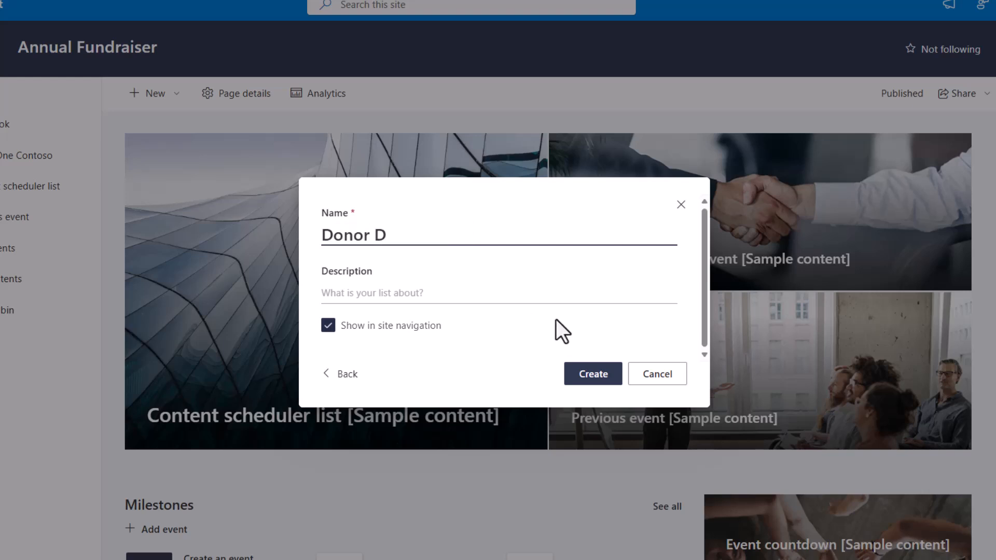
{"action": "type", "text": "ata"}
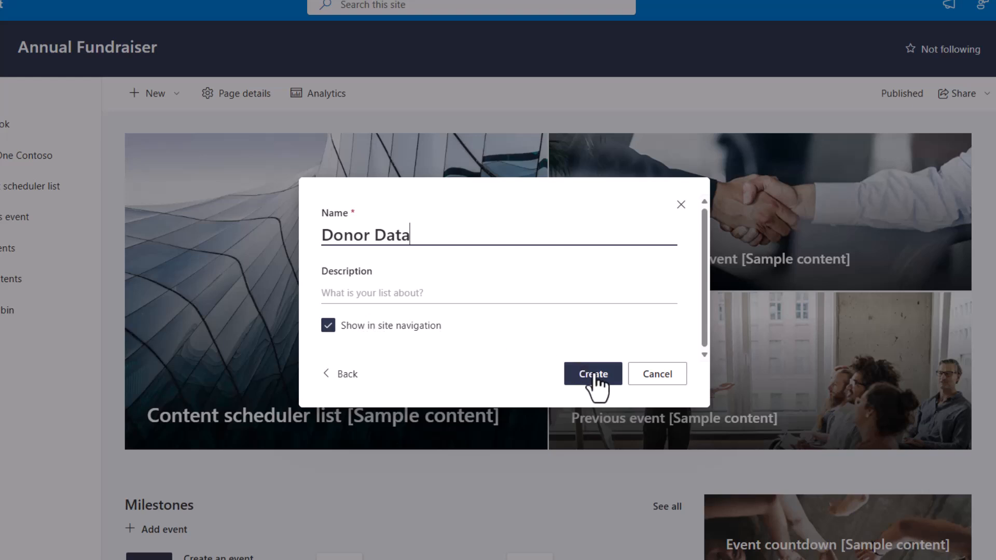
{"action": "left_click", "coordinate": [592, 374]}
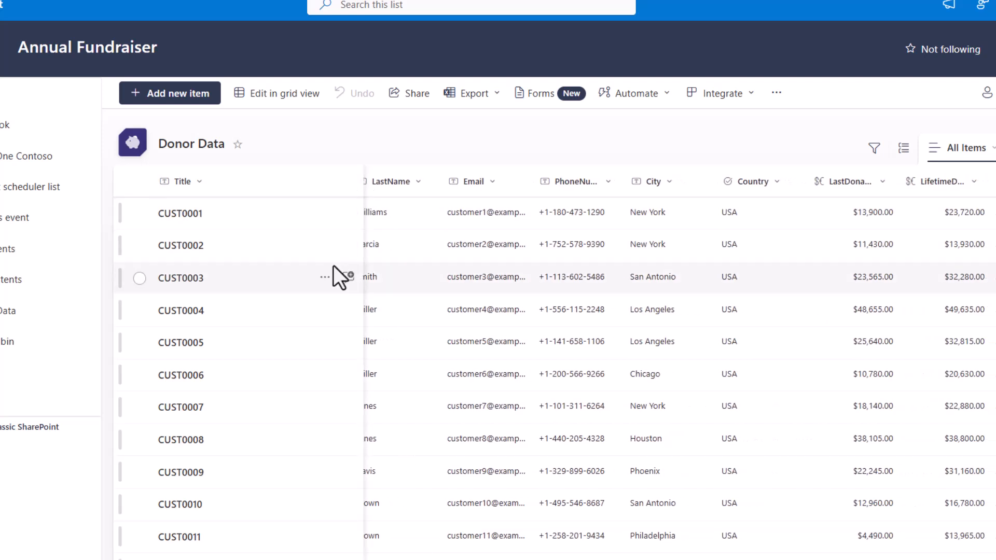
Set LastDonationDate's Include Time to No and save, so it shows dates only
{"action": "left_click", "coordinate": [197, 181]}
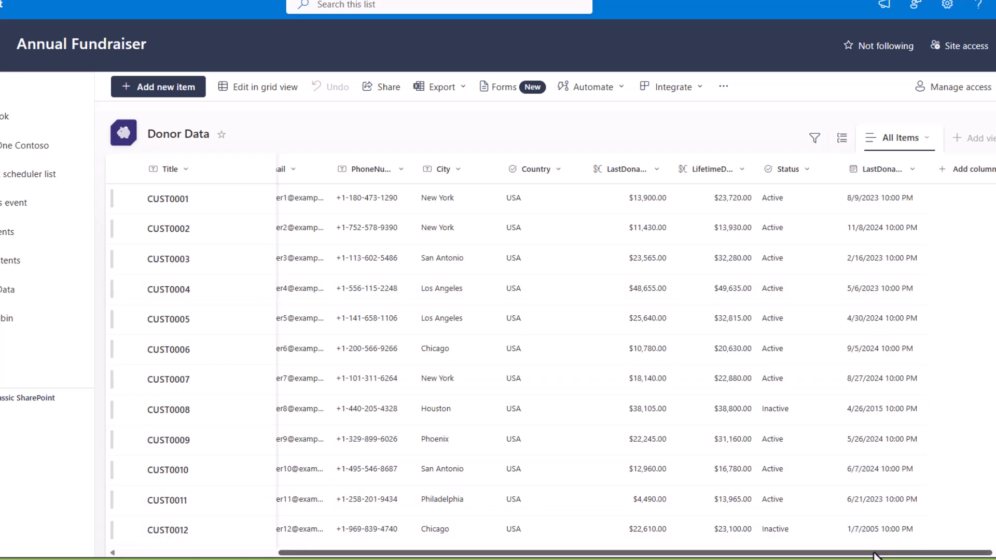
{"action": "mouse_move", "coordinate": [902, 197]}
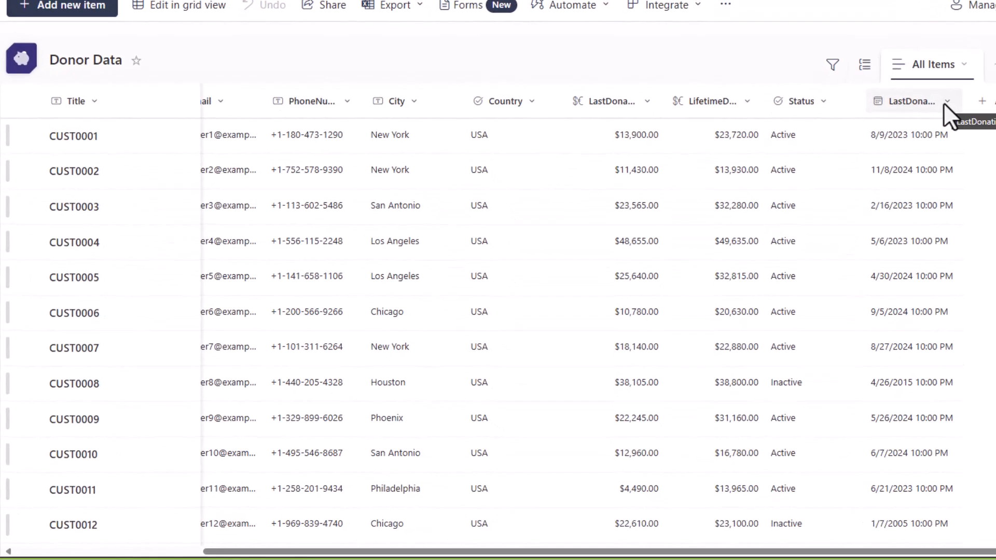
{"action": "left_click", "coordinate": [913, 101]}
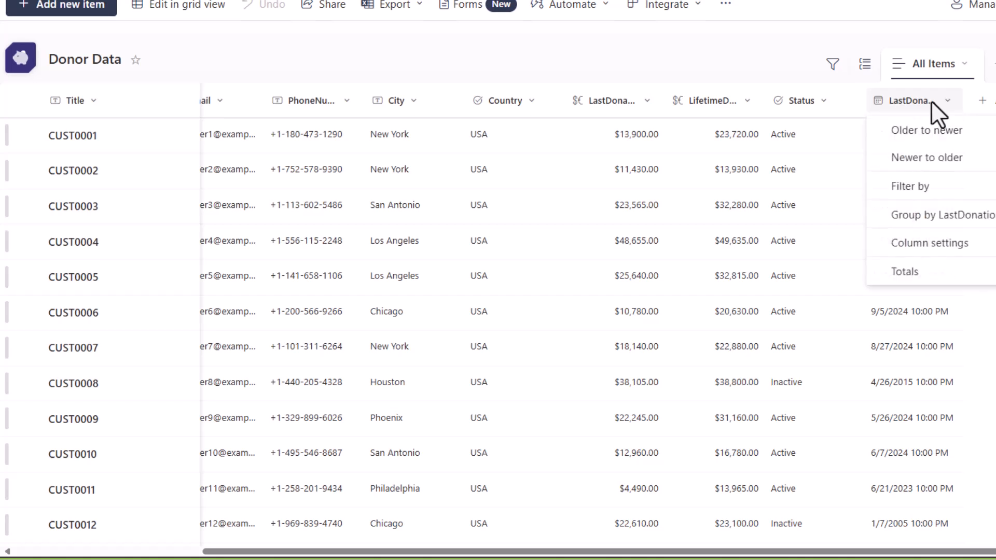
{"action": "mouse_move", "coordinate": [929, 243]}
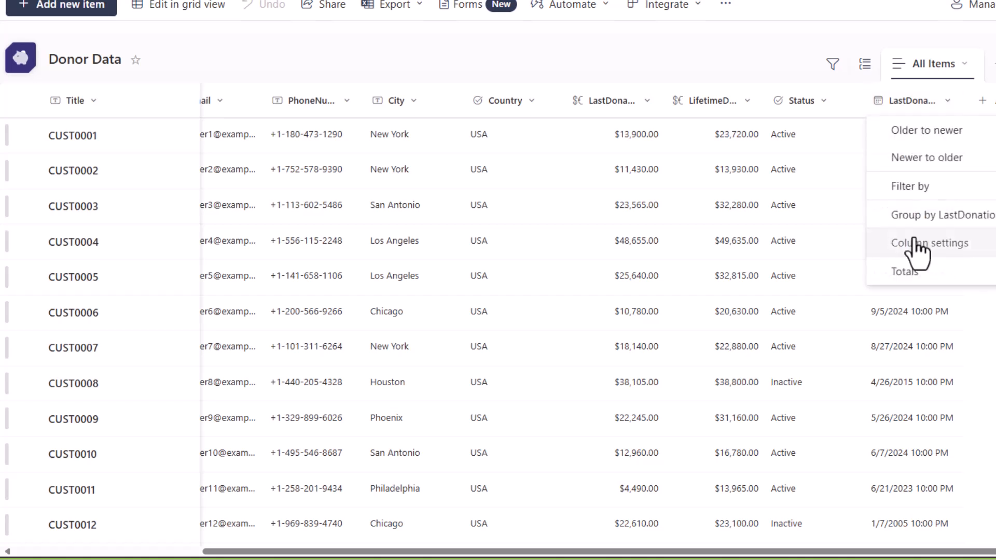
{"action": "left_click", "coordinate": [930, 243]}
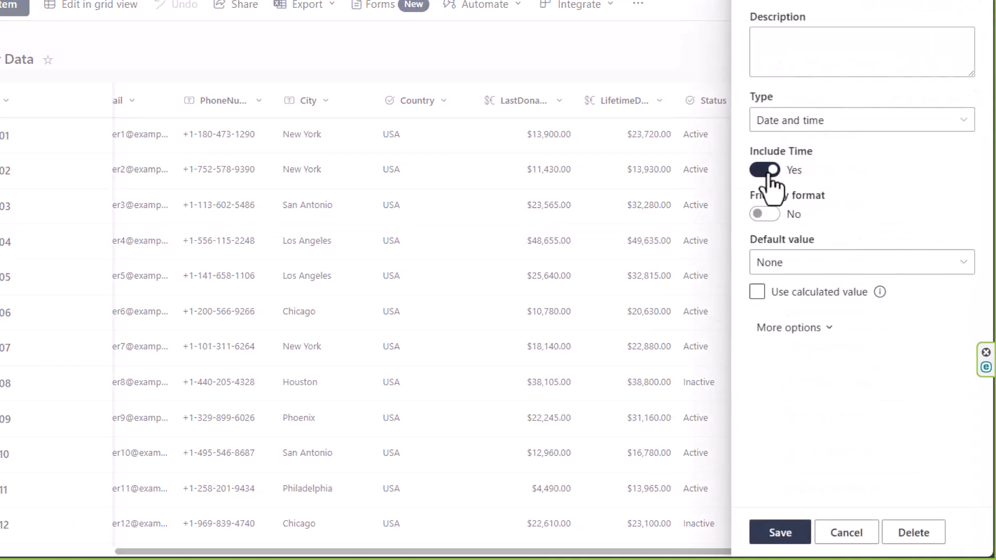
{"action": "left_click", "coordinate": [765, 169]}
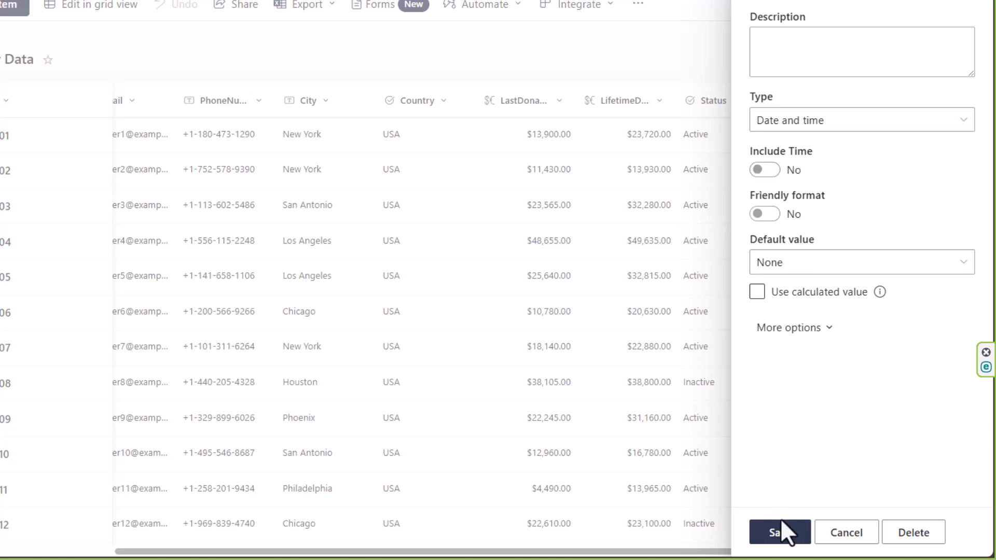
{"action": "left_click", "coordinate": [779, 532]}
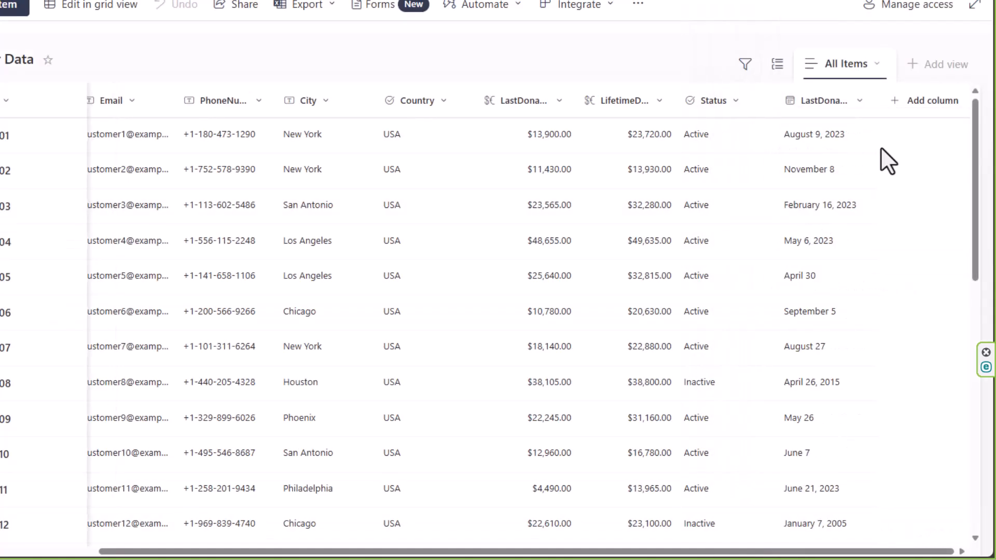
{"action": "scroll", "scroll_direction": "down", "scroll_amount": 3}
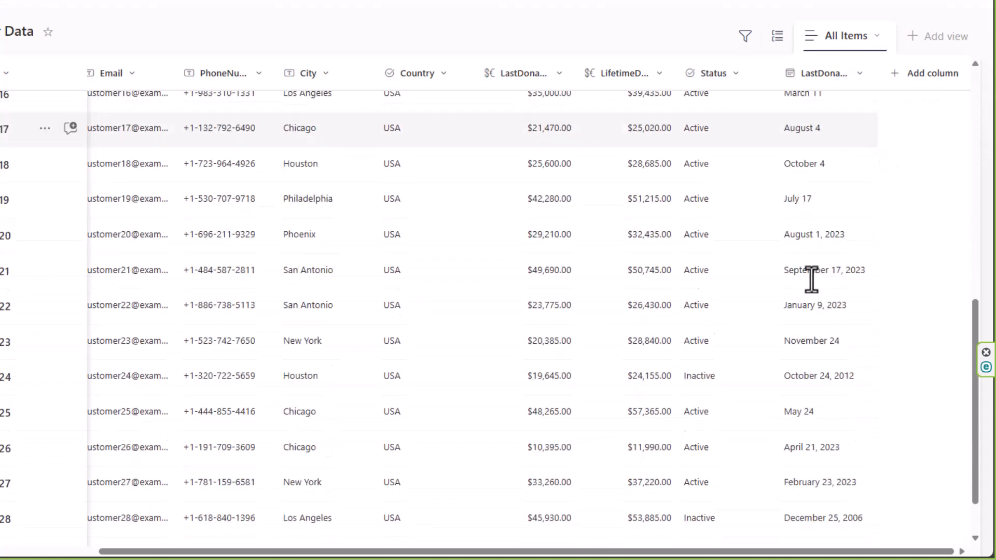
{"action": "scroll", "scroll_direction": "down", "scroll_amount": 3}
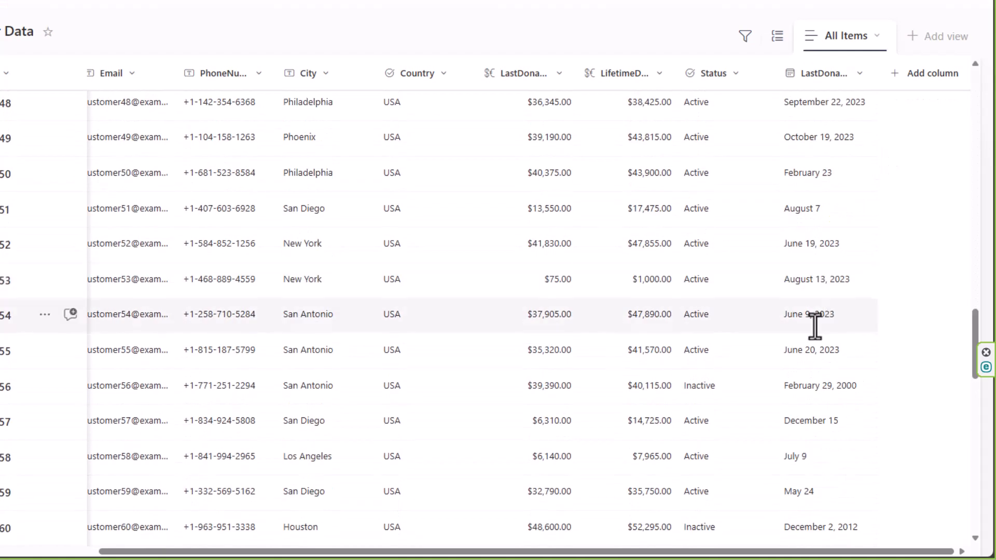
{"action": "scroll", "scroll_direction": "down", "scroll_amount": 3}
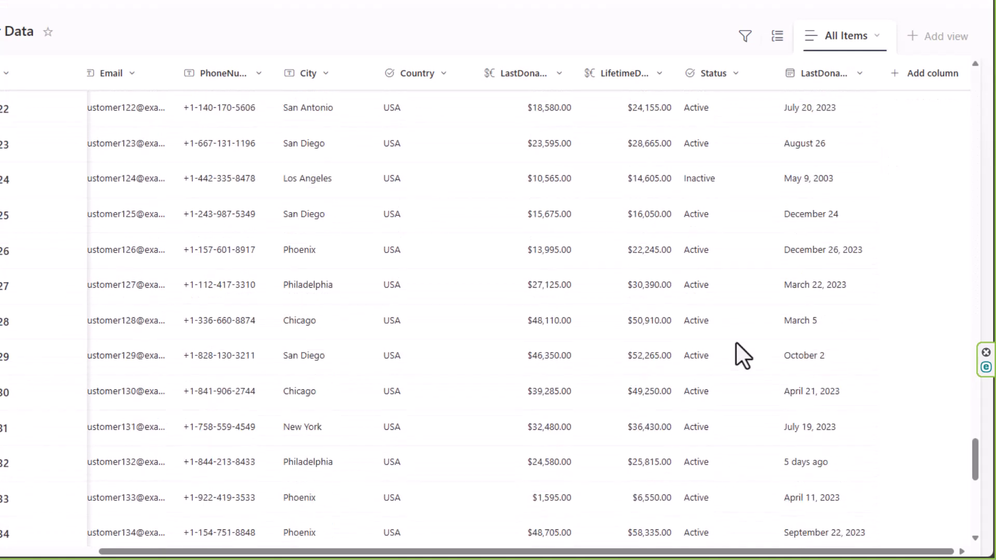
{"action": "scroll", "scroll_direction": "down", "scroll_amount": 3}
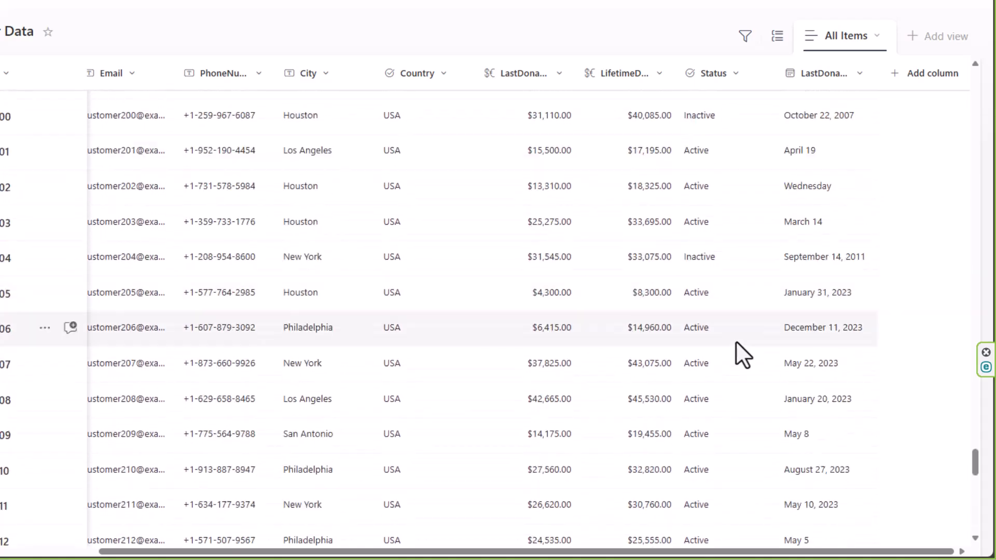
{"action": "scroll", "scroll_direction": "down", "scroll_amount": 3}
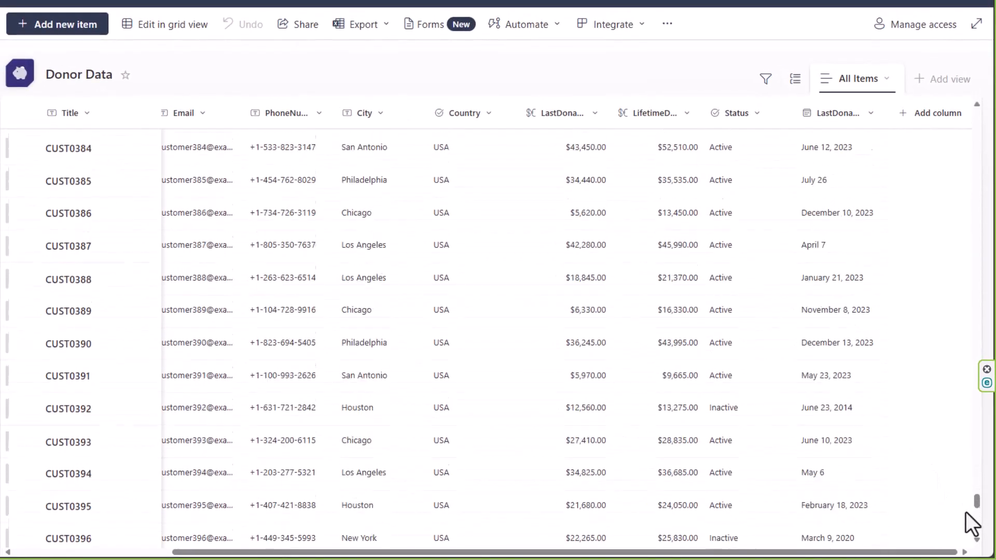
{"action": "scroll", "scroll_direction": "down", "scroll_amount": 3}
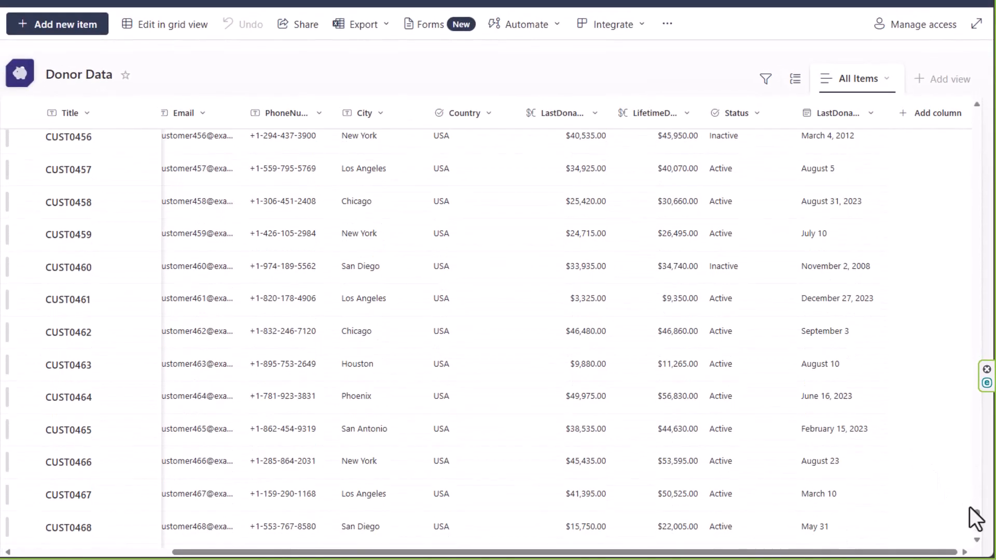
{"action": "scroll", "scroll_direction": "down", "scroll_amount": 3}
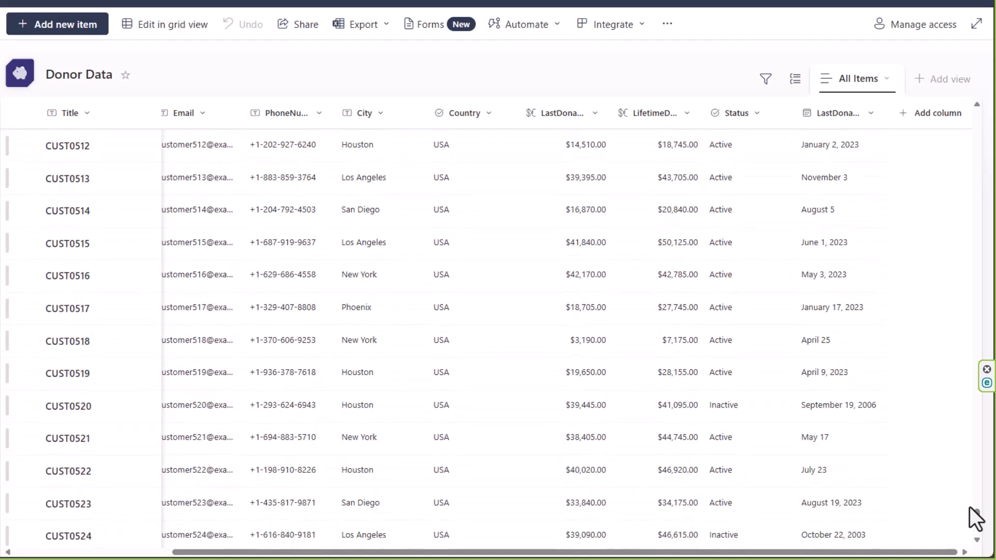
{"action": "scroll", "scroll_direction": "down", "scroll_amount": 3}
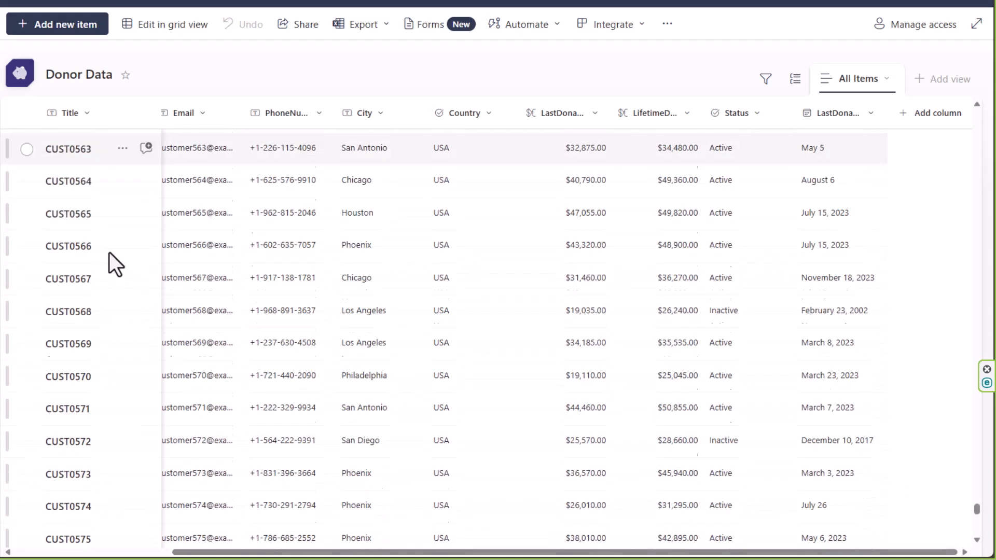